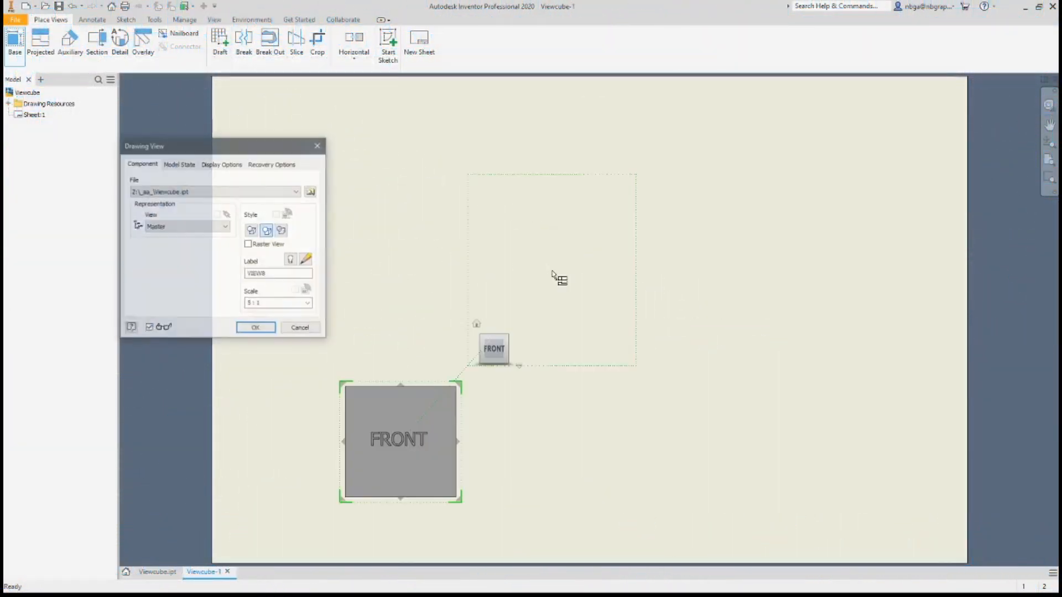
# Dismiss the Drawing View dialog and close the drawing to reach the empty start screen.
pyautogui.write('3')
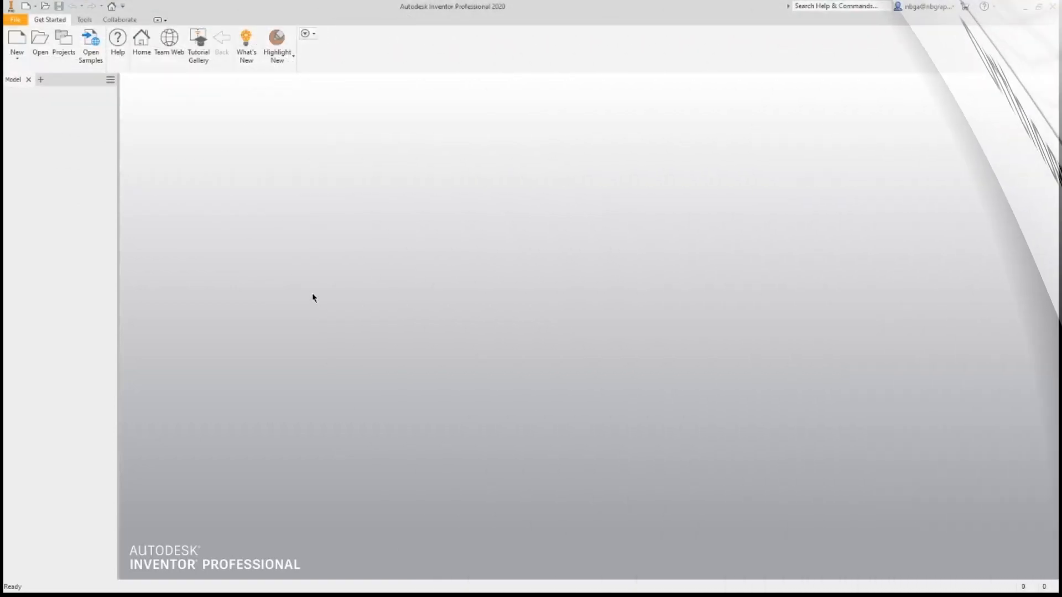
# Start a new part, extrude the cube with a pink pentagonal boss and filleted edge.
pyautogui.click(16, 41)
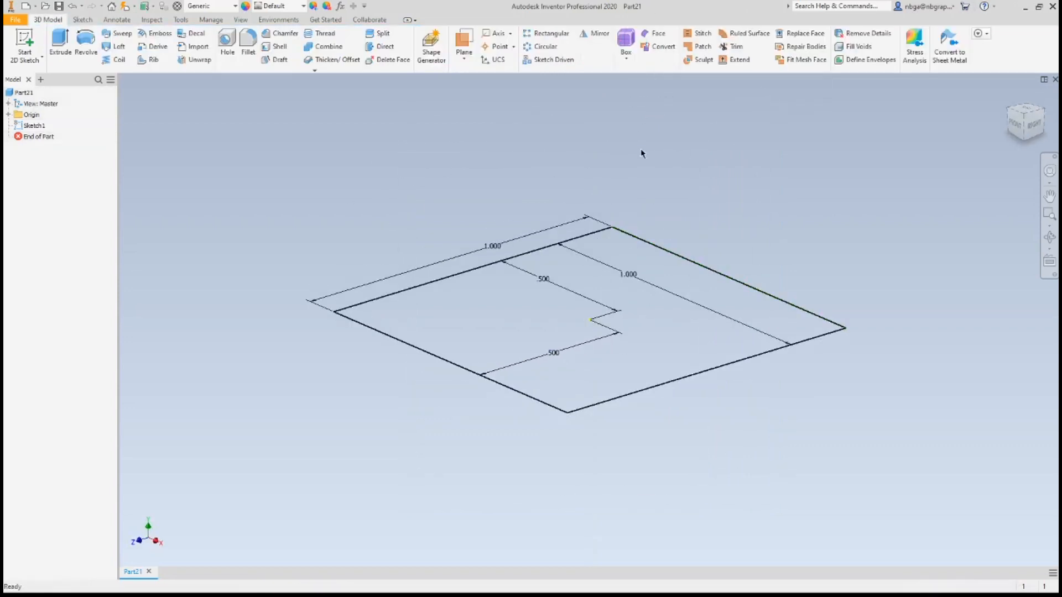
pyautogui.click(59, 46)
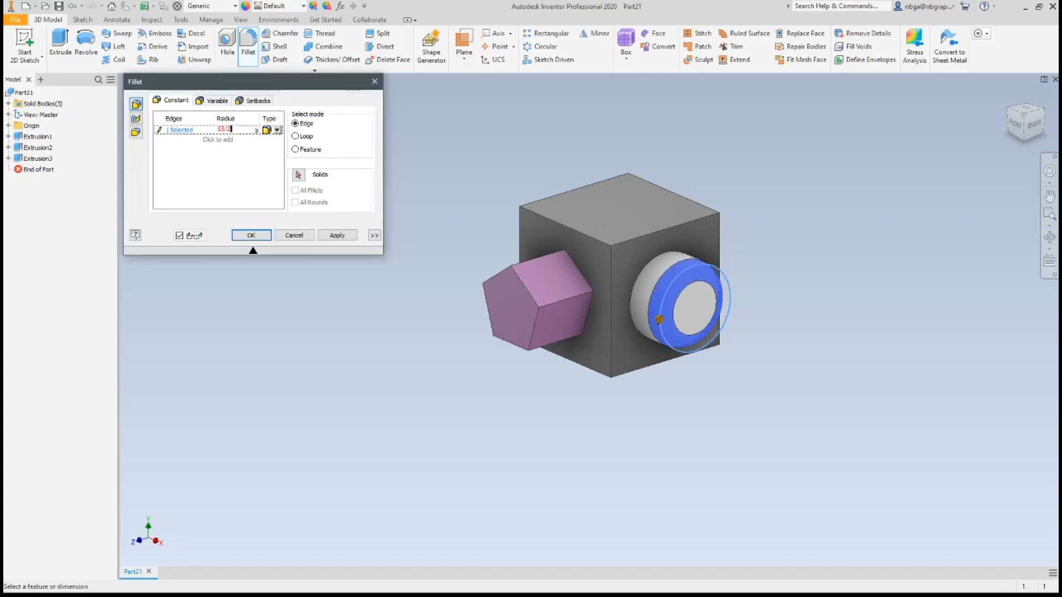
pyautogui.click(278, 6)
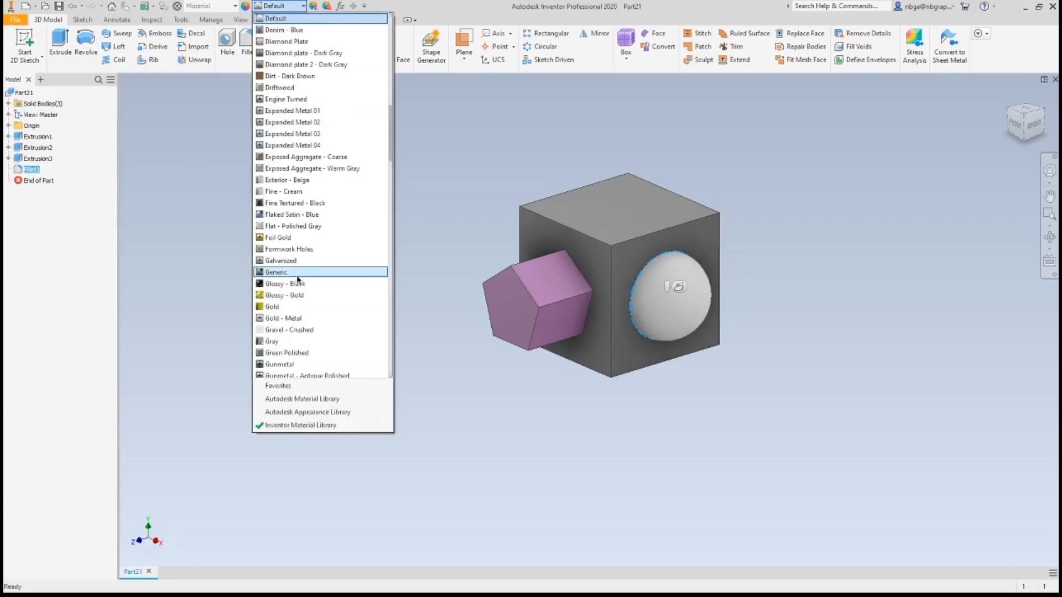
pyautogui.click(276, 272)
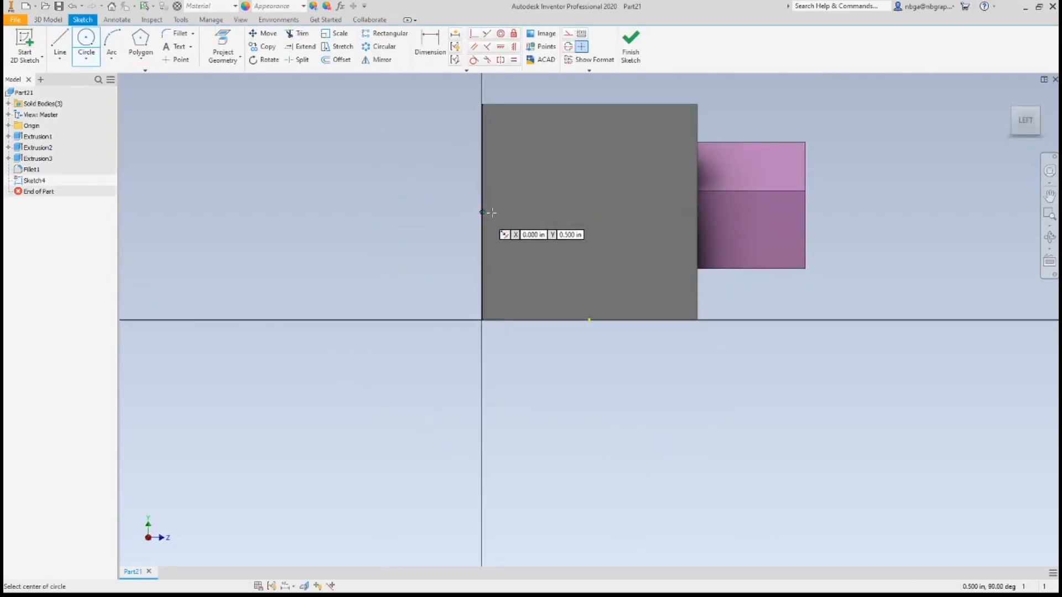
# Cut a rounded green circular recess and sketch a .750 circle on the top face.
pyautogui.click(59, 41)
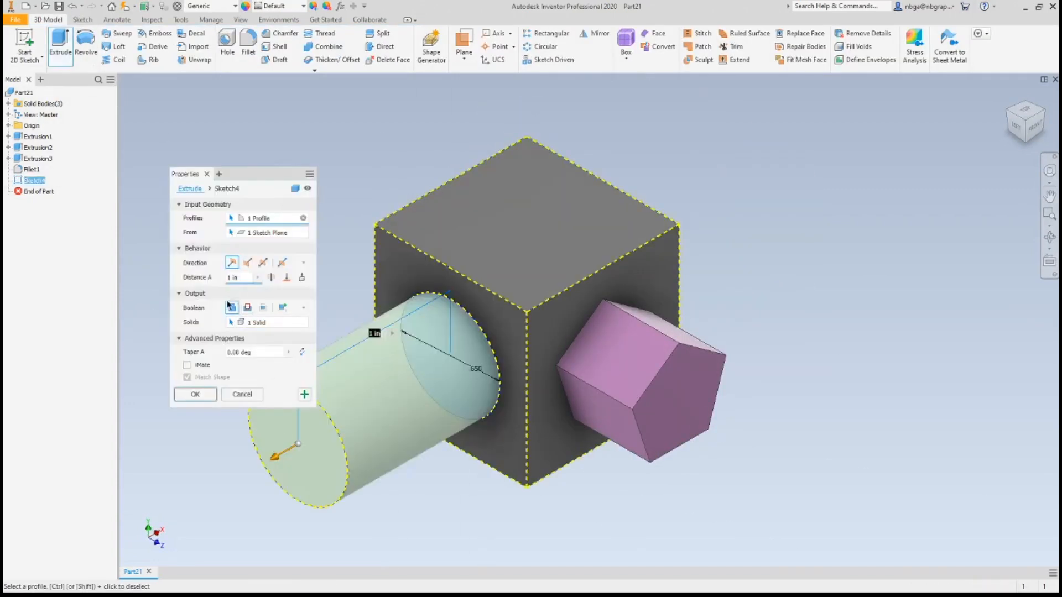
pyautogui.click(247, 263)
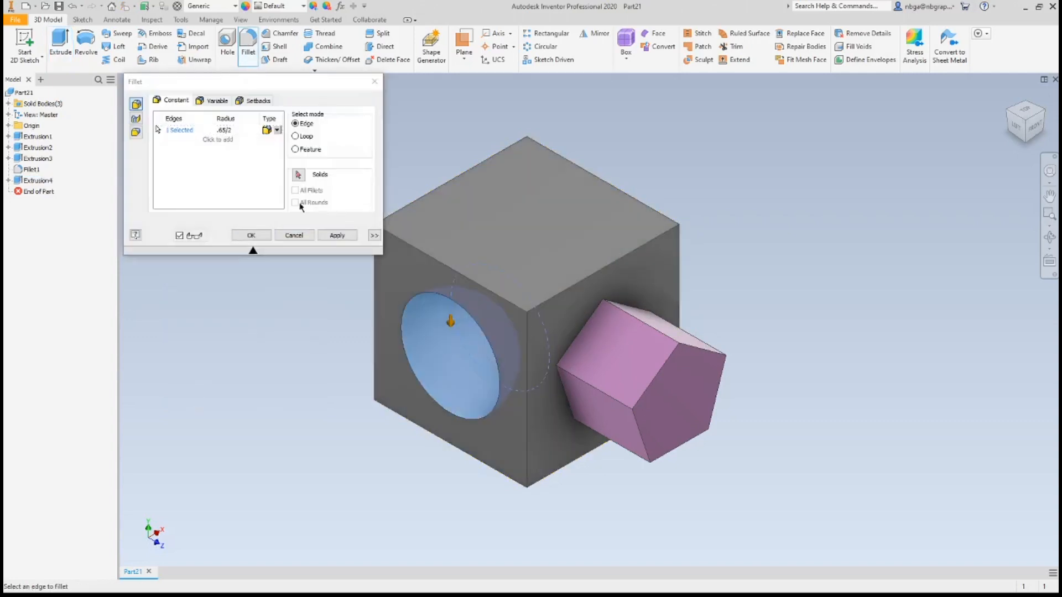
pyautogui.click(301, 6)
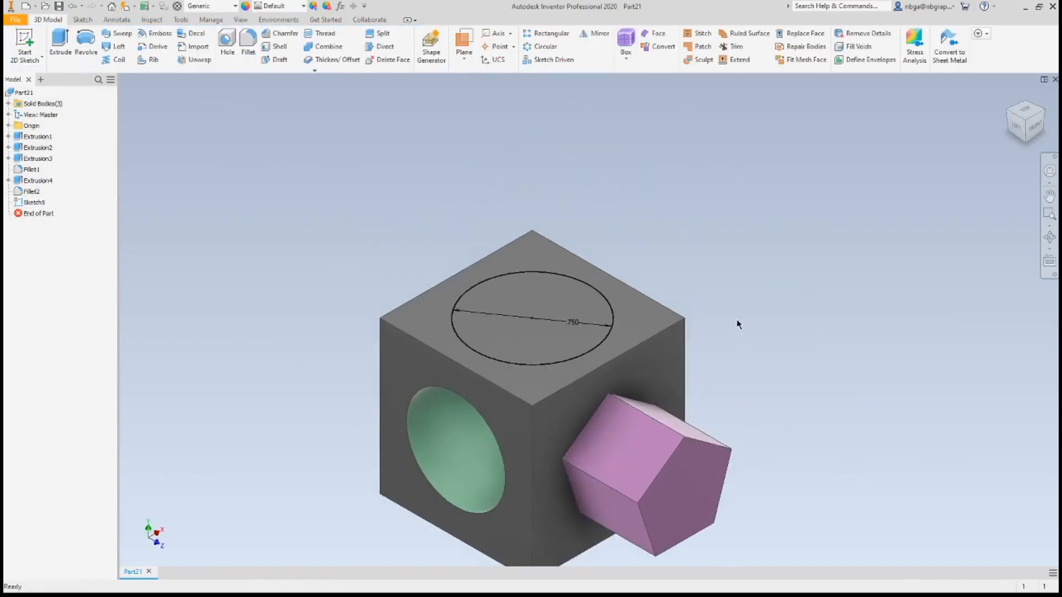
# Extrude the top circle with a -25 deg taper coloured Smooth - Red, then add the remaining ornaments.
pyautogui.click(60, 52)
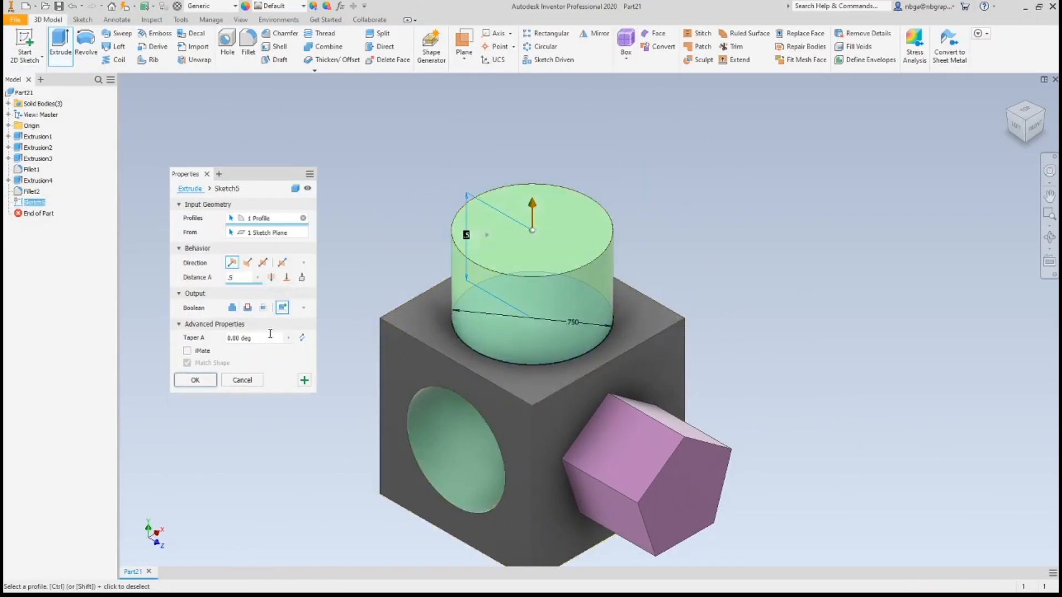
pyautogui.write('-25')
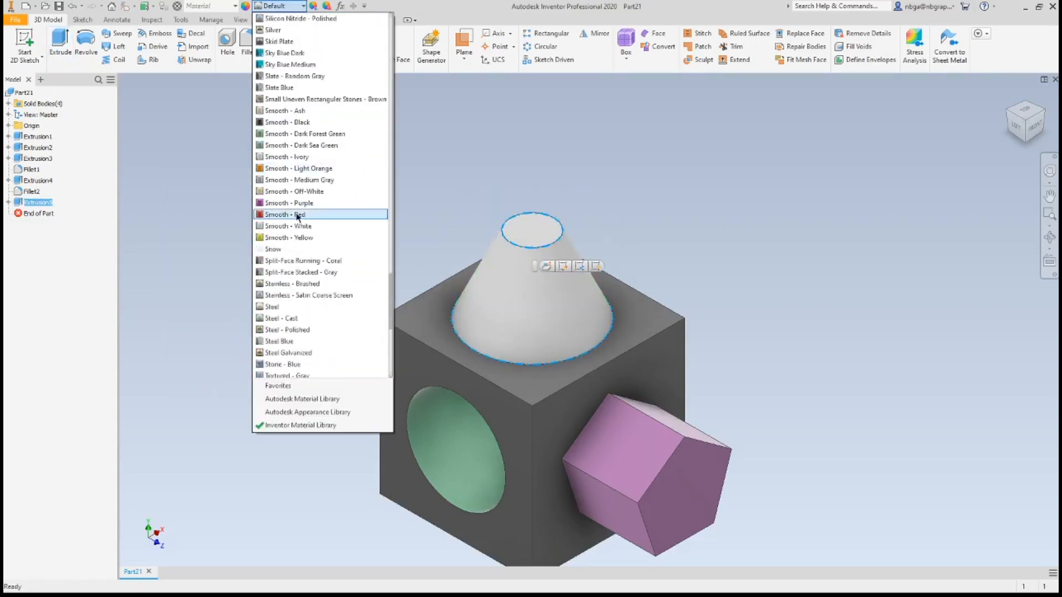
pyautogui.click(288, 214)
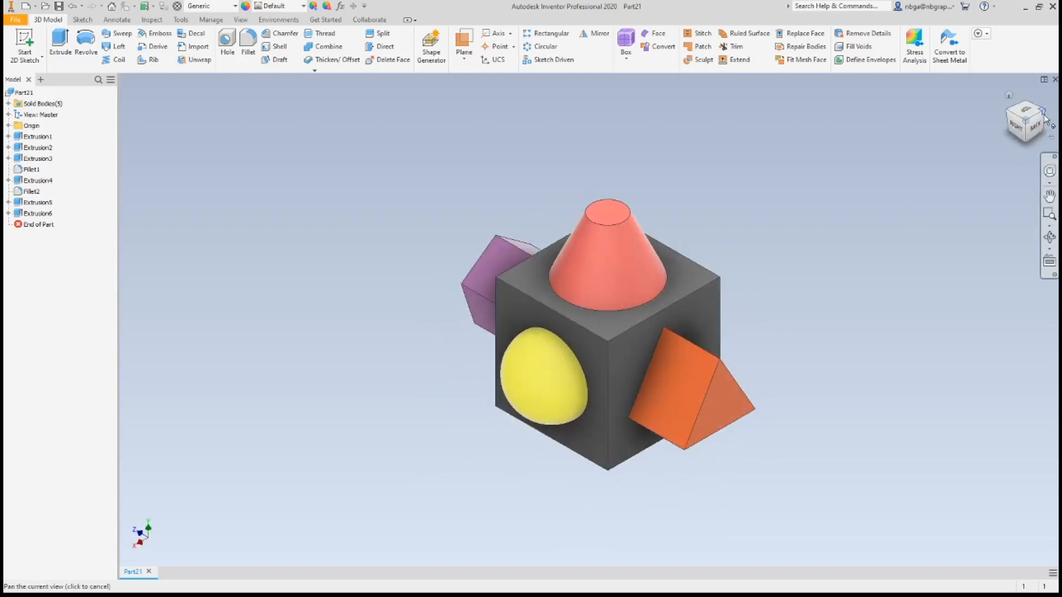
pyautogui.click(1024, 119)
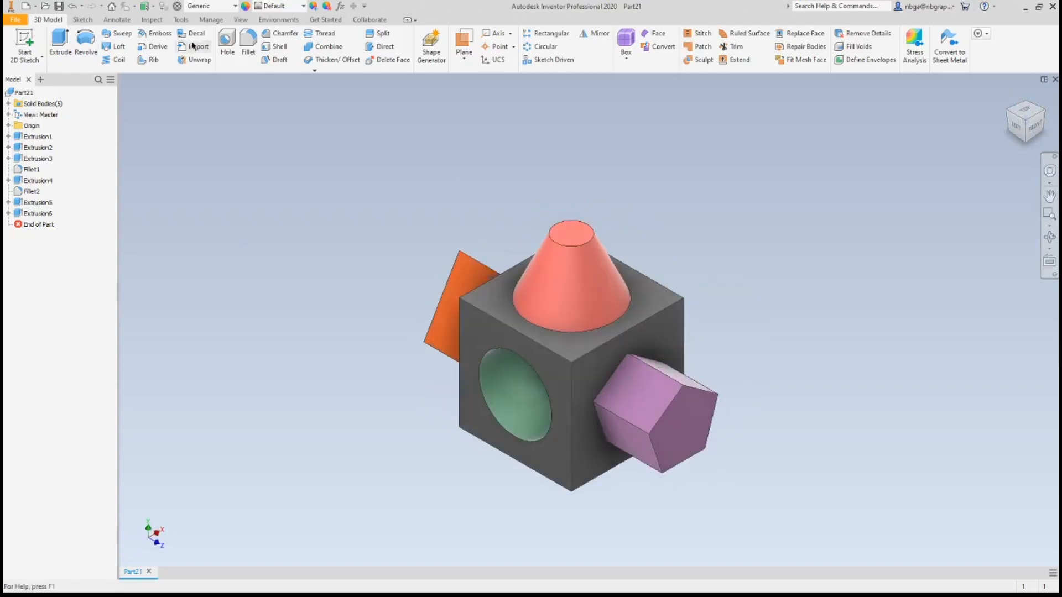
pyautogui.click(240, 18)
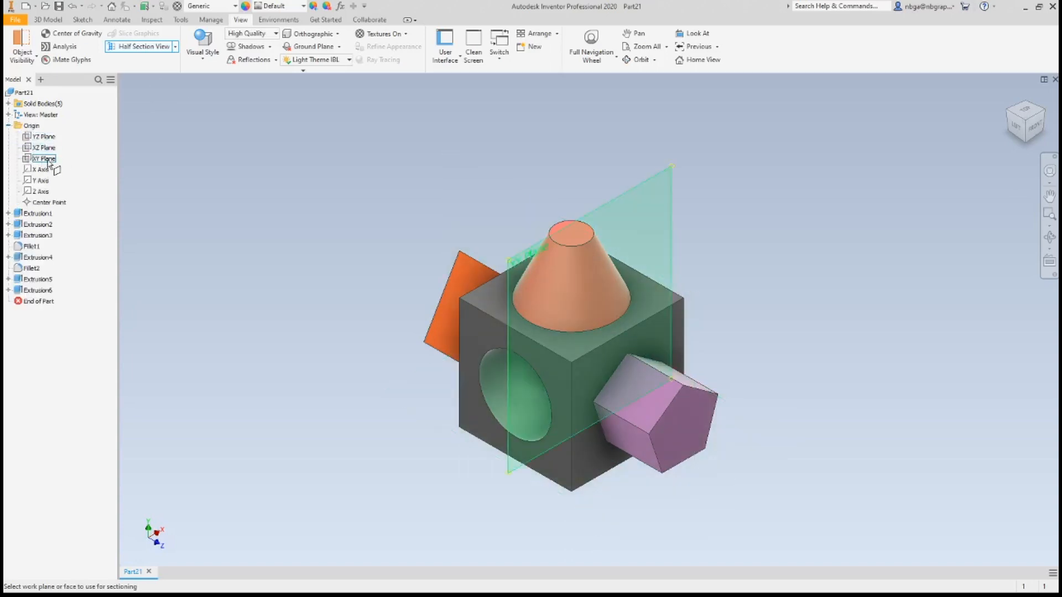
pyautogui.click(1024, 120)
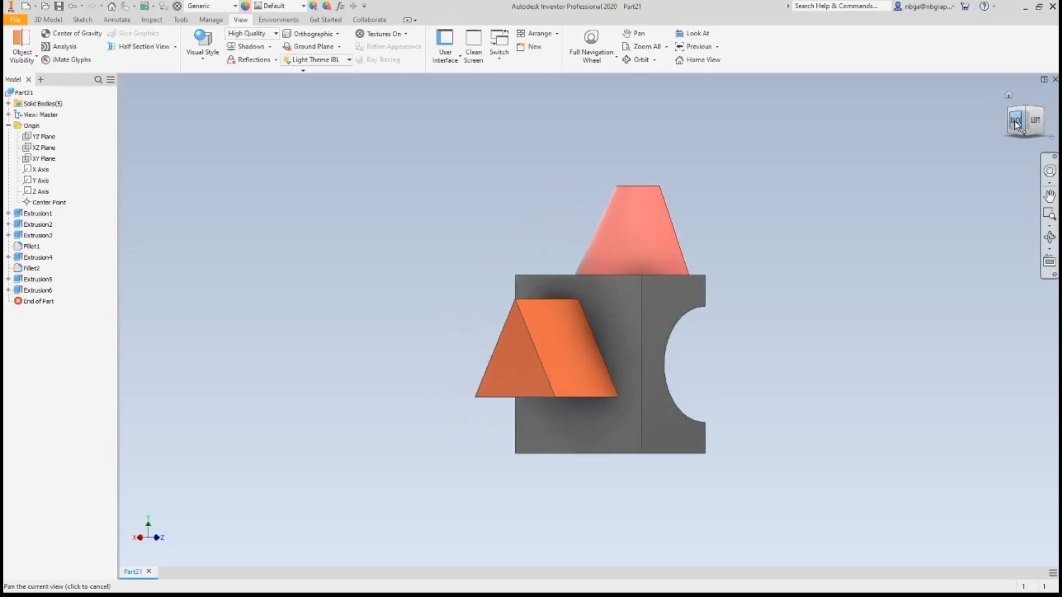
pyautogui.click(1023, 120)
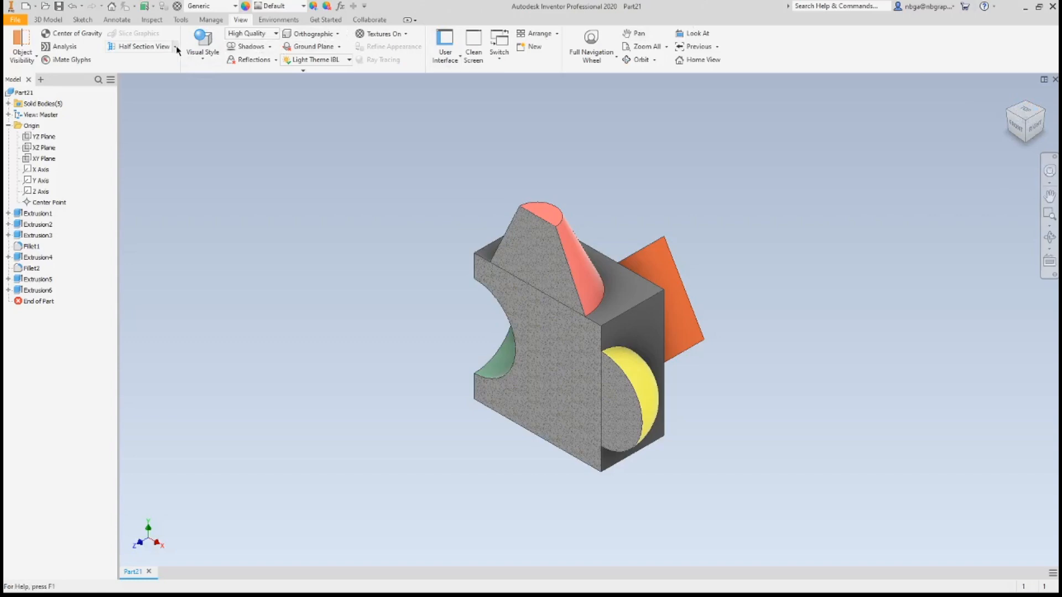
pyautogui.click(143, 46)
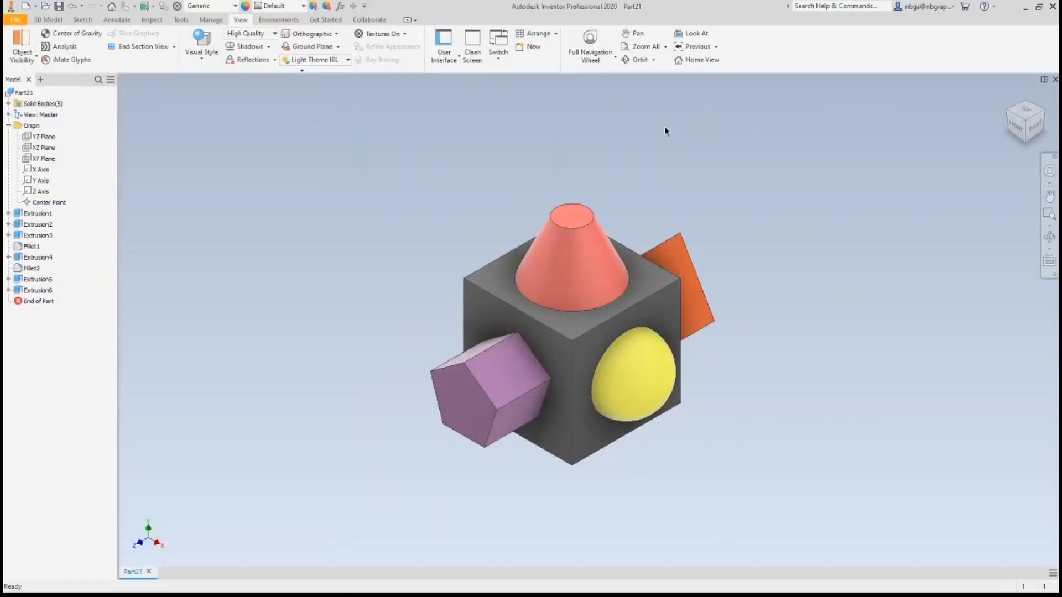
pyautogui.click(461, 395)
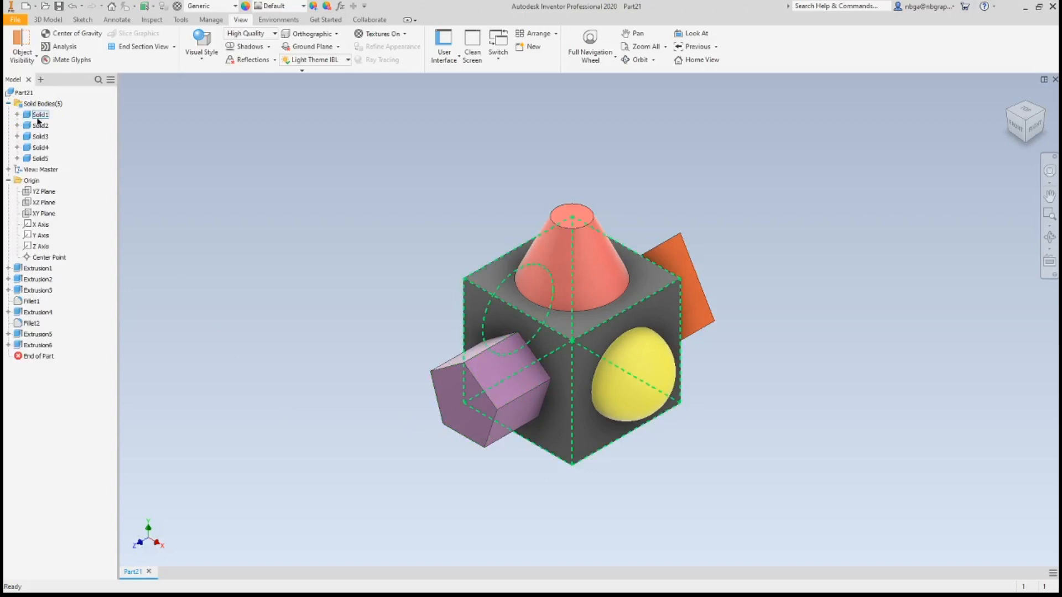
pyautogui.click(40, 125)
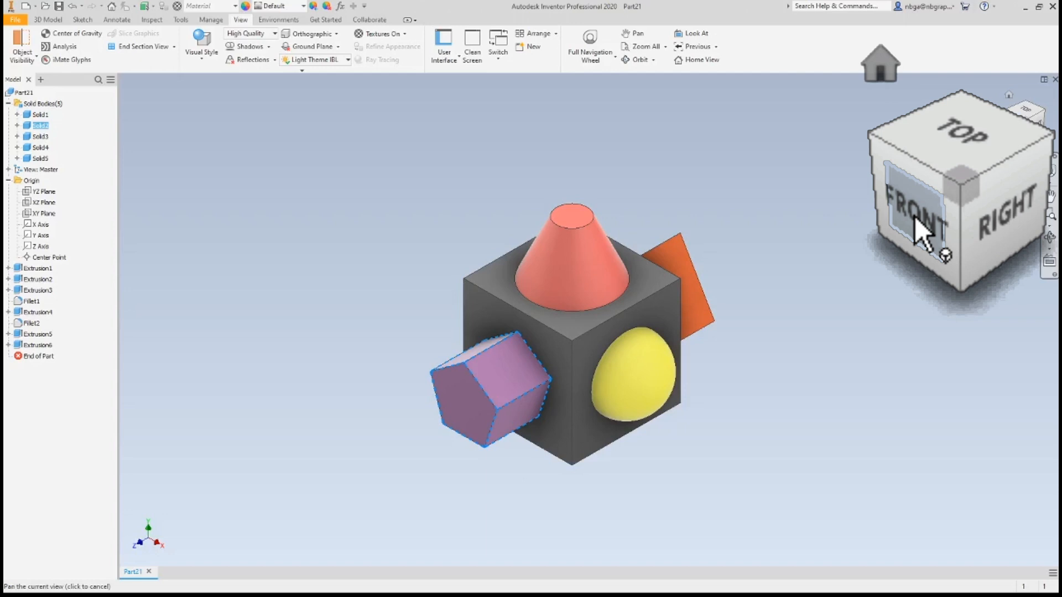
# View the cube square-on from the front and top via the ViewCube, returning to the corner view.
pyautogui.click(911, 216)
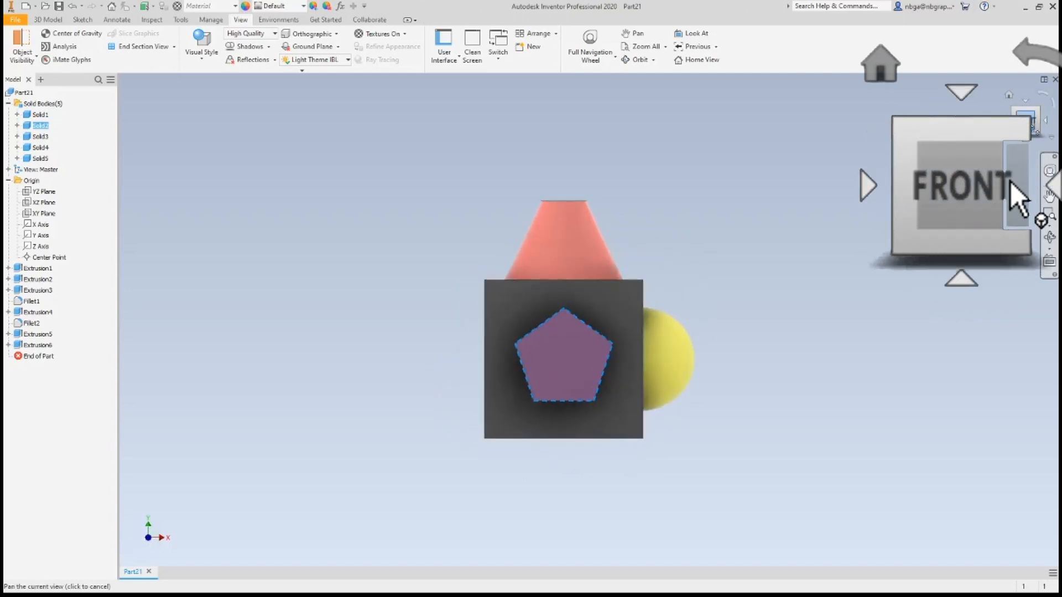
pyautogui.click(1028, 114)
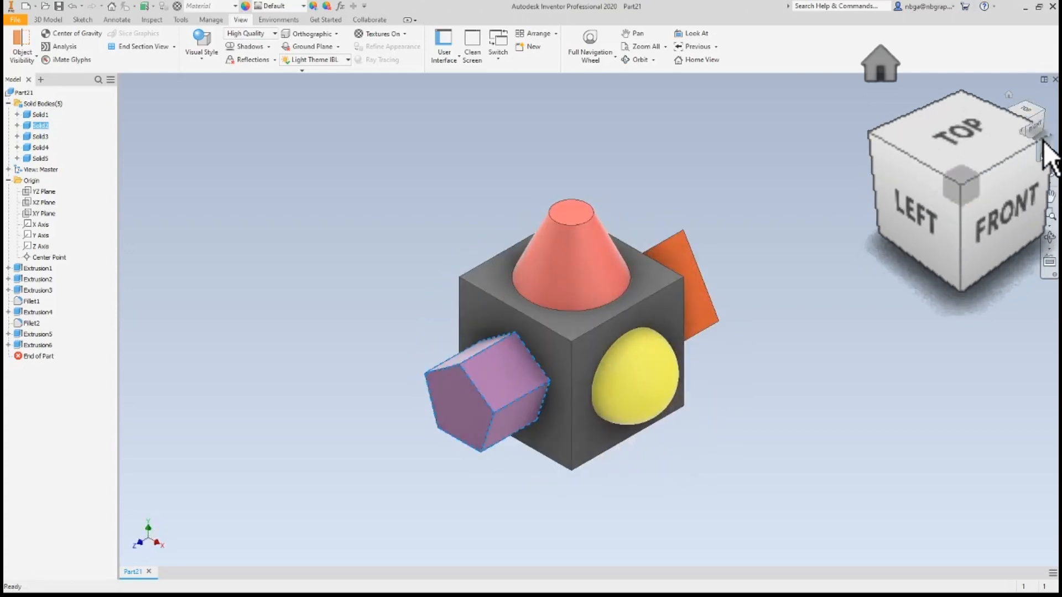
pyautogui.click(1030, 118)
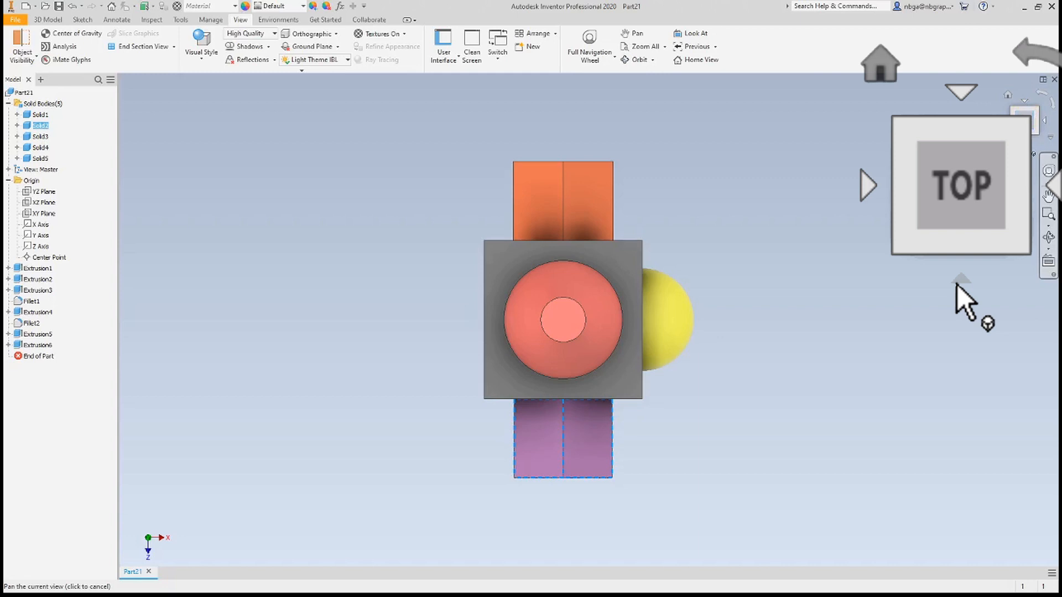
pyautogui.click(962, 93)
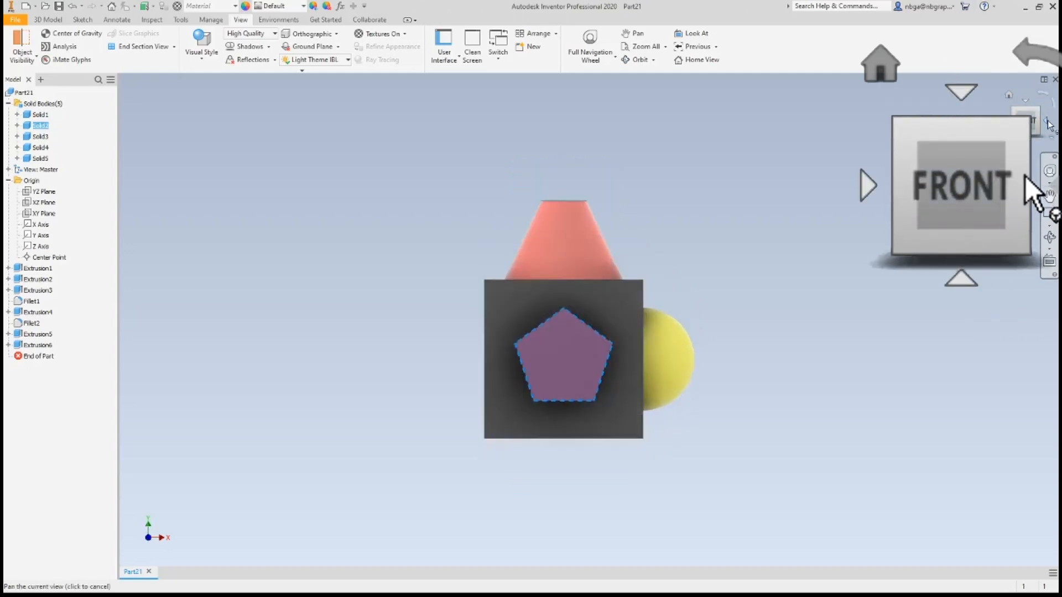
# Turn the model to its right and left faces and bring up the projection options.
pyautogui.click(870, 184)
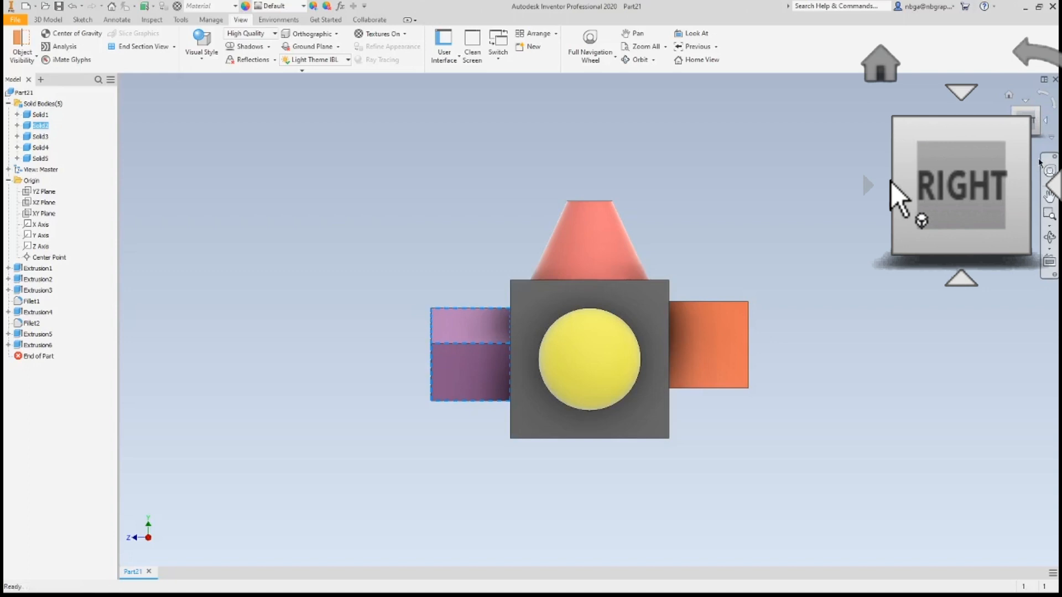
pyautogui.click(869, 184)
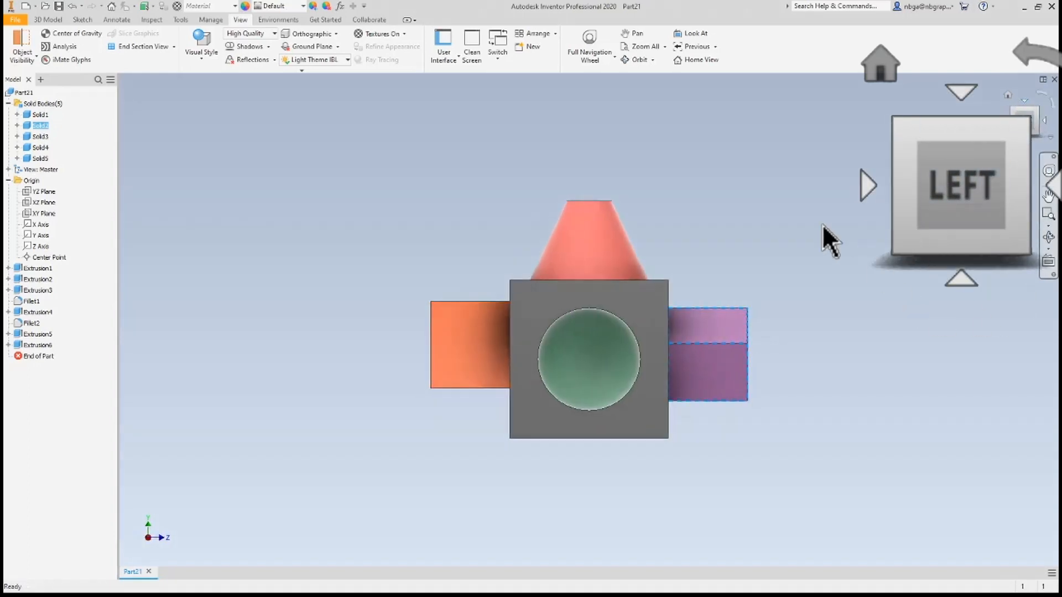
pyautogui.moveTo(877, 196)
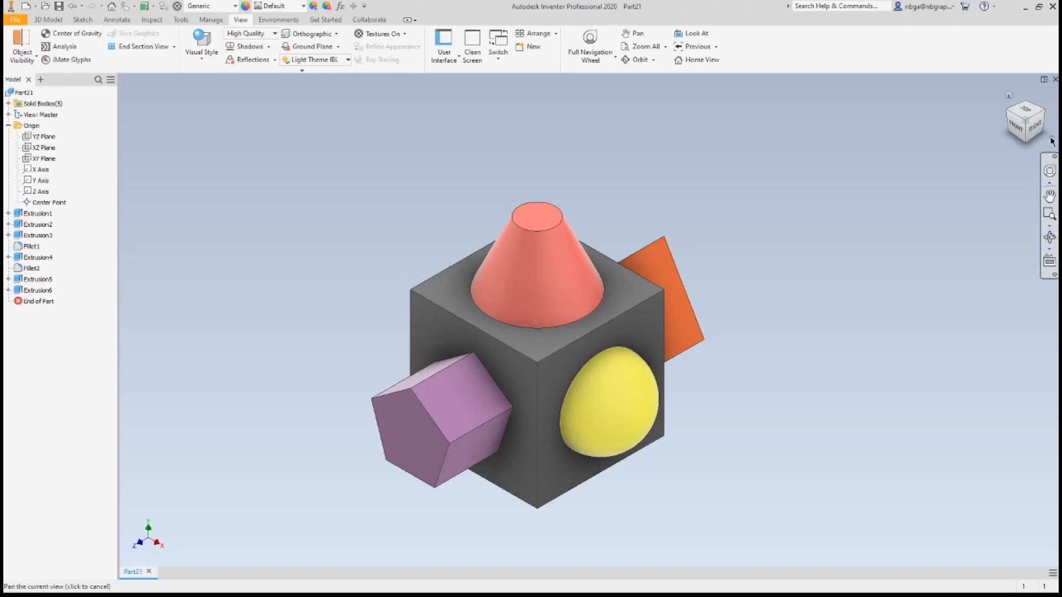
pyautogui.click(1051, 141)
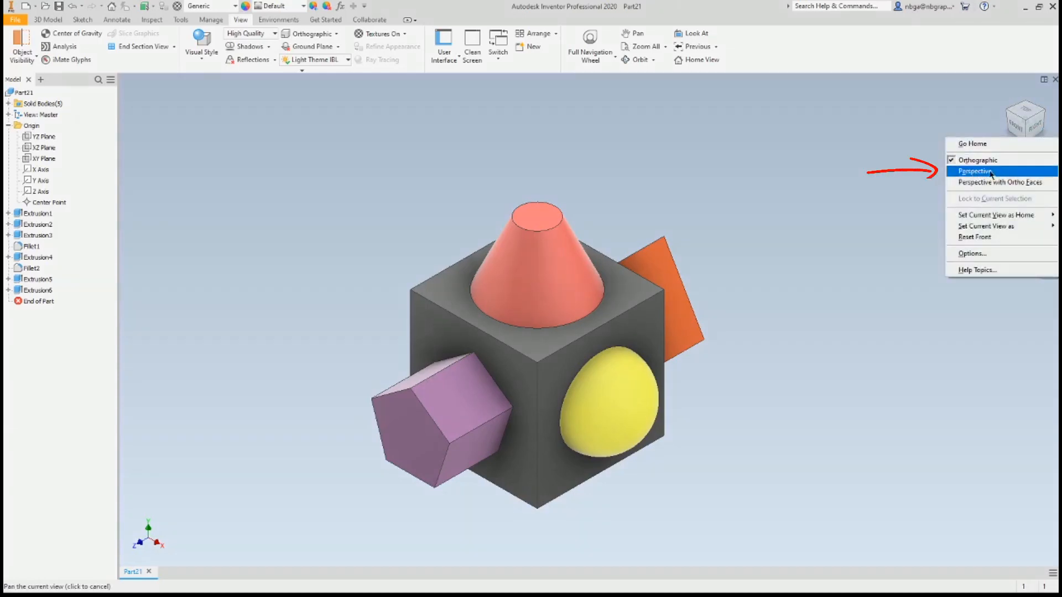
# Show the cube in perspective projection, then switch back to orthographic.
pyautogui.click(975, 170)
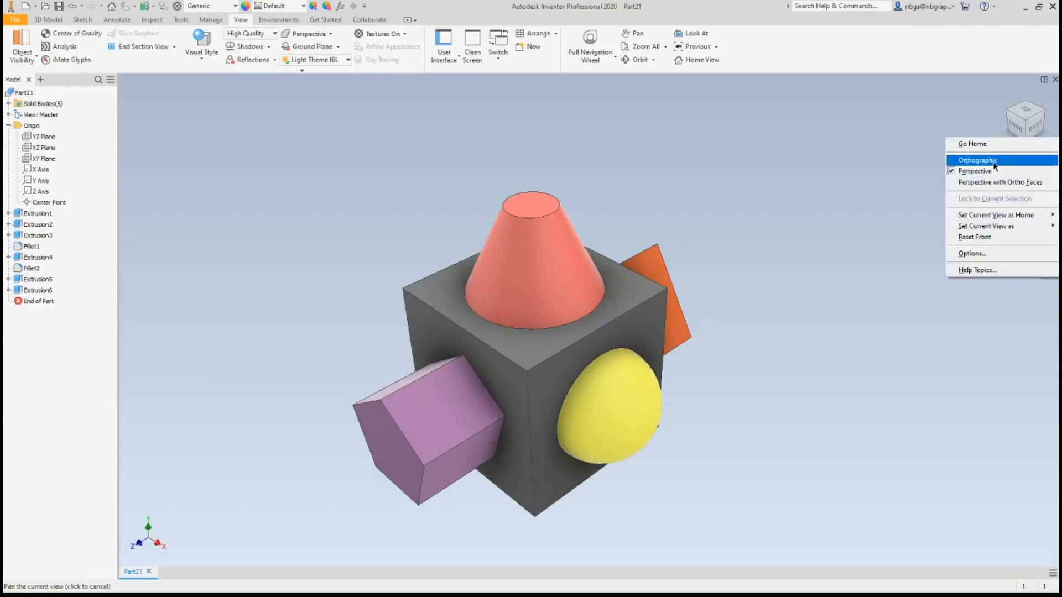
pyautogui.click(977, 160)
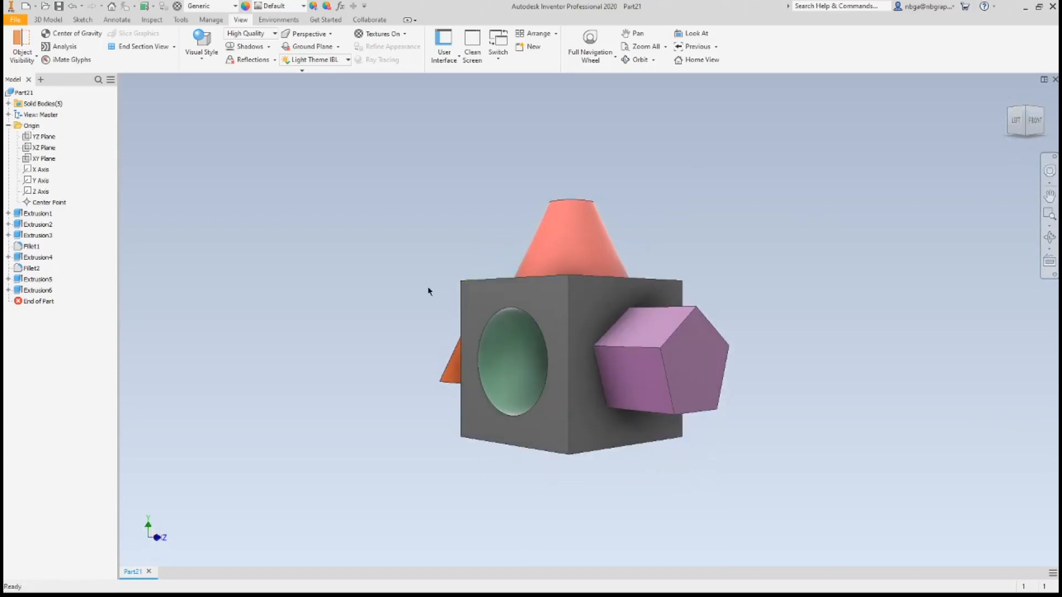
pyautogui.moveTo(670, 576)
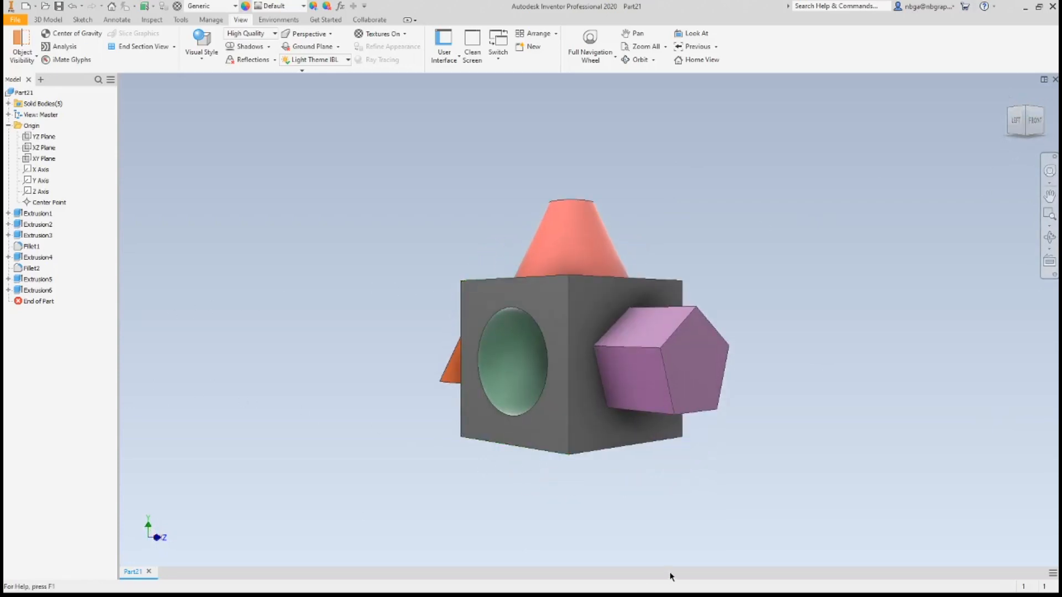
pyautogui.click(977, 164)
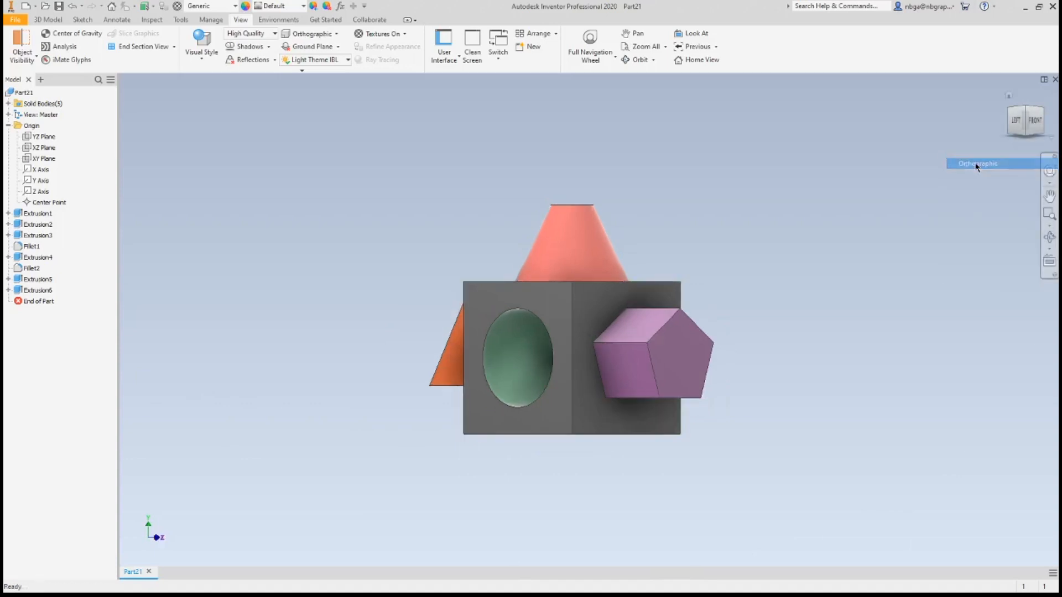
pyautogui.moveTo(979, 134)
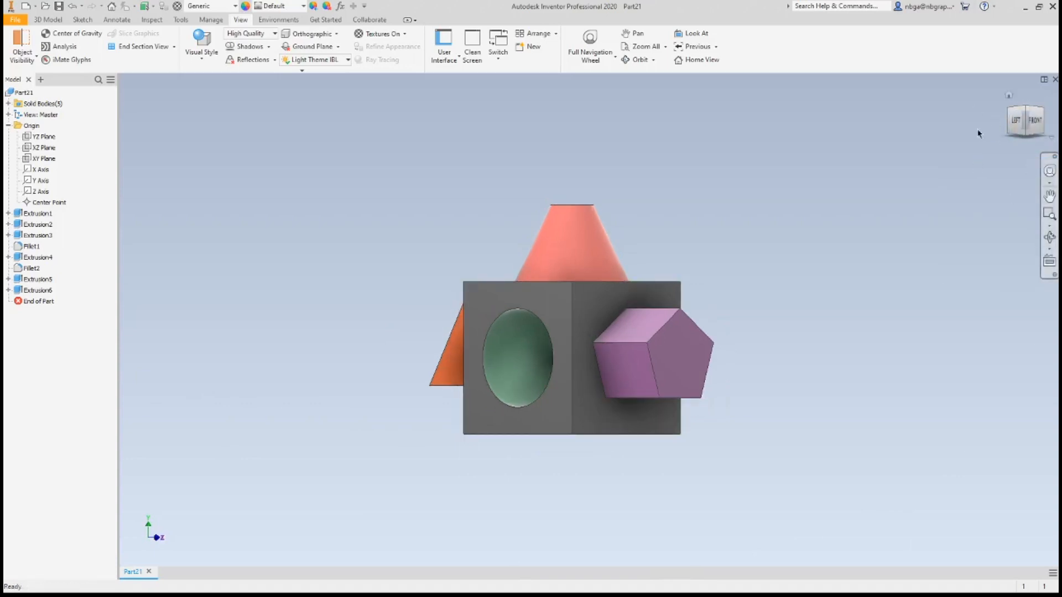
pyautogui.moveTo(385, 246)
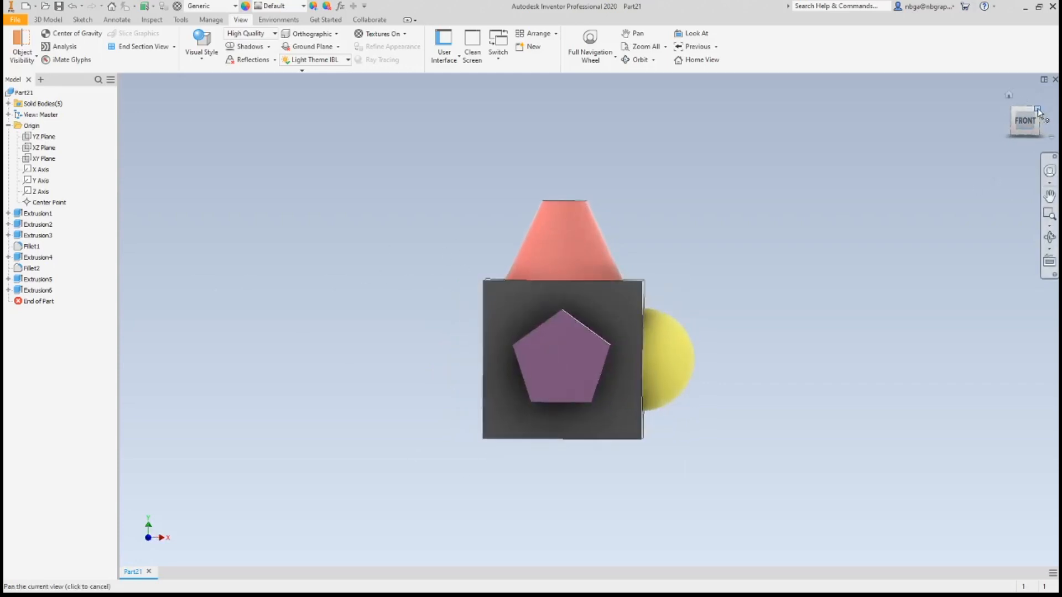
# Restore the angled view and start a new empty drawing sheet for the cube.
pyautogui.click(1024, 111)
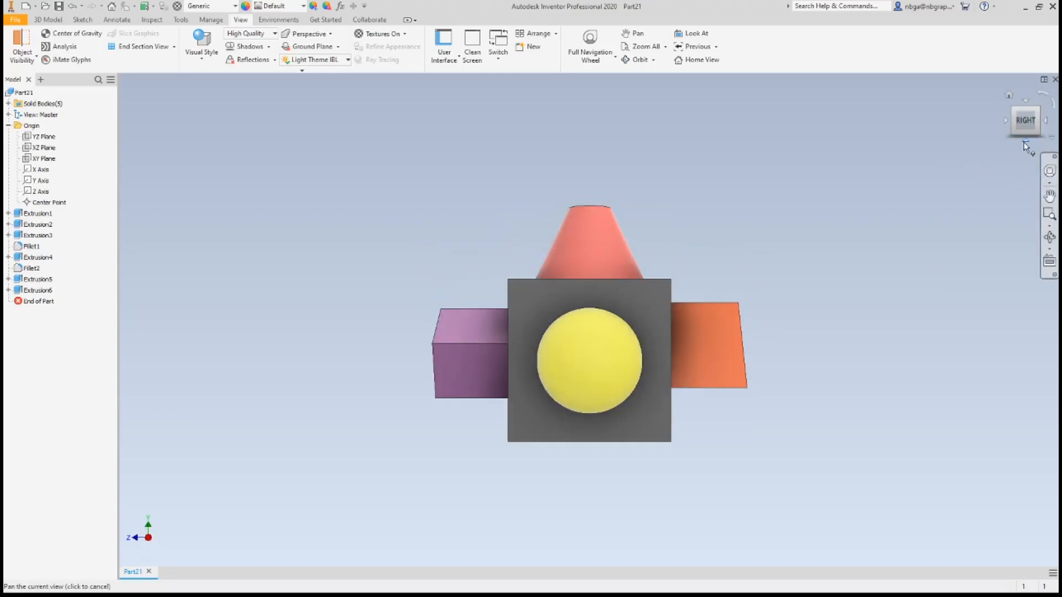
pyautogui.click(1005, 126)
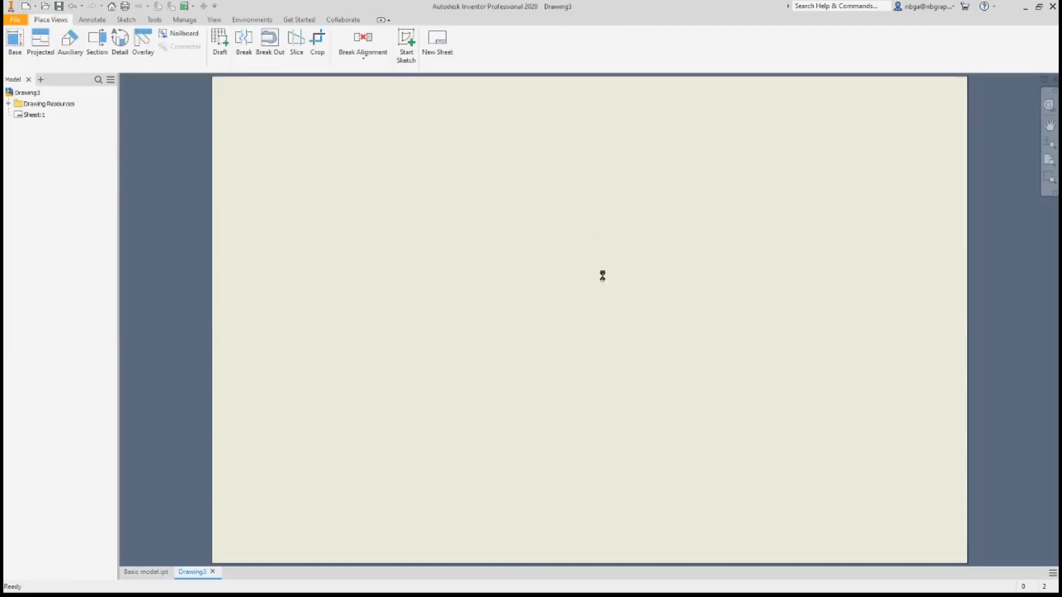
# Place the base view with projected top, bottom and side views, then project a rear view at the row's end.
pyautogui.click(14, 45)
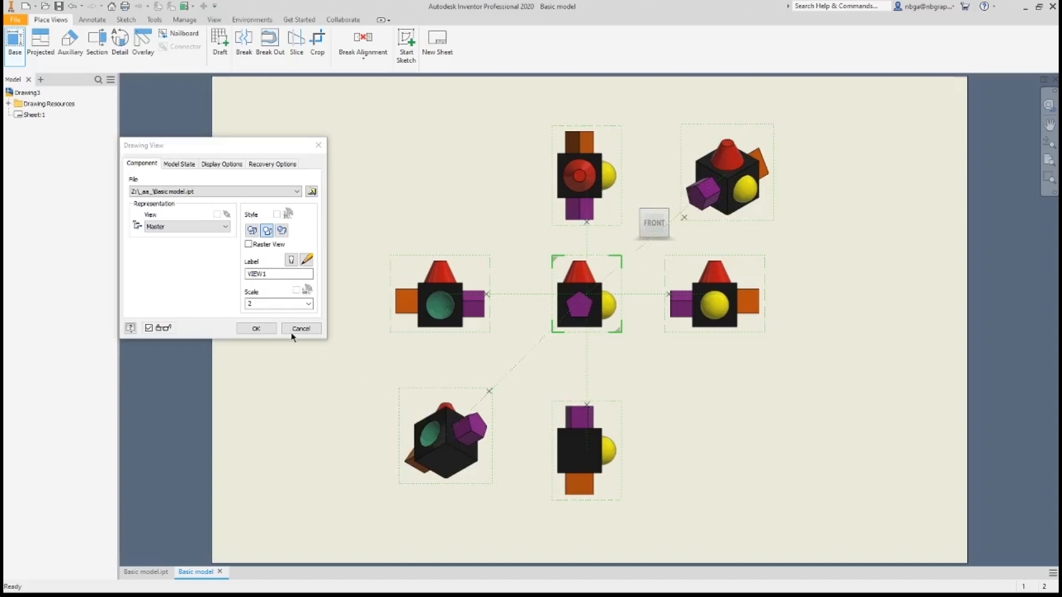
pyautogui.click(256, 329)
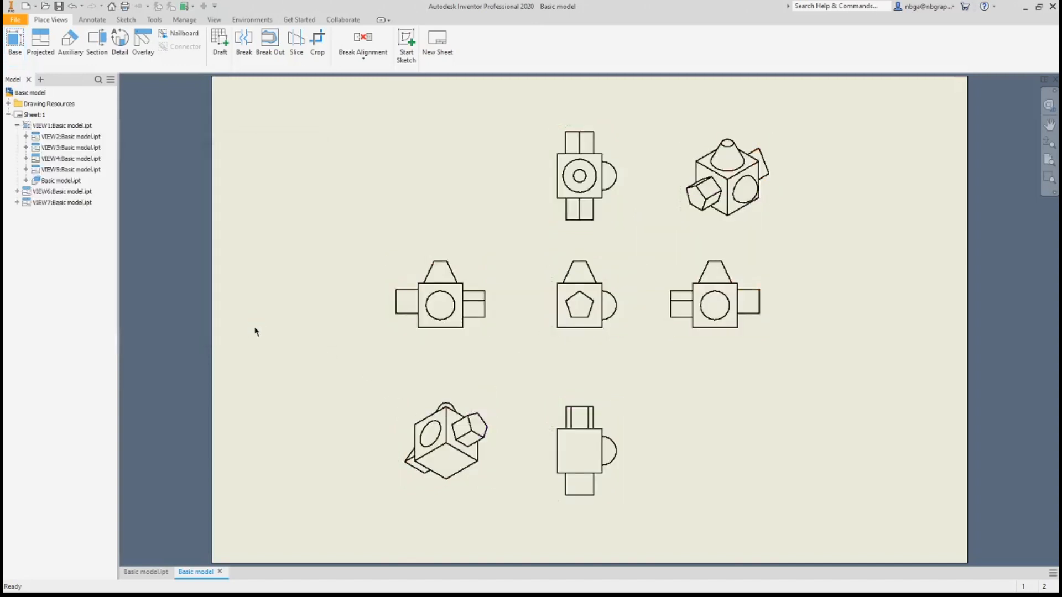
pyautogui.click(40, 41)
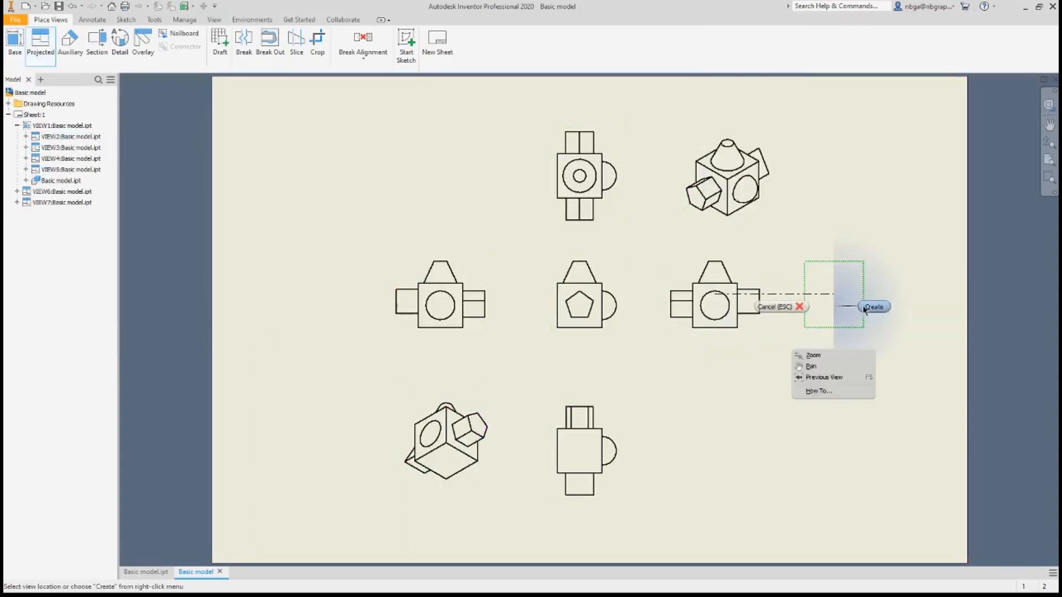
pyautogui.click(874, 306)
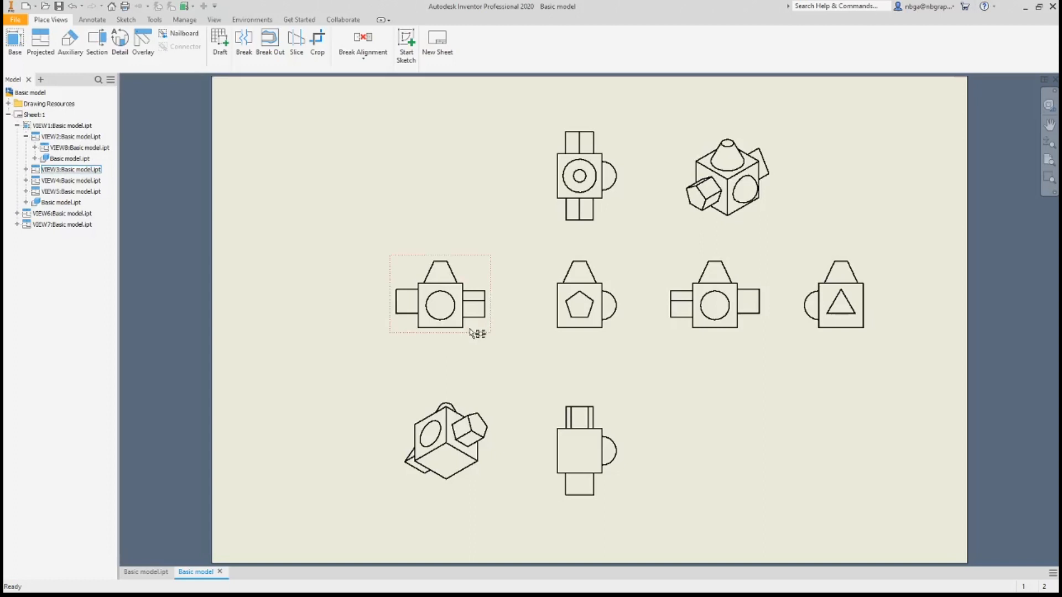
# Cut hatched section A-A through the left view and add the extra isometric corner views.
pyautogui.click(96, 41)
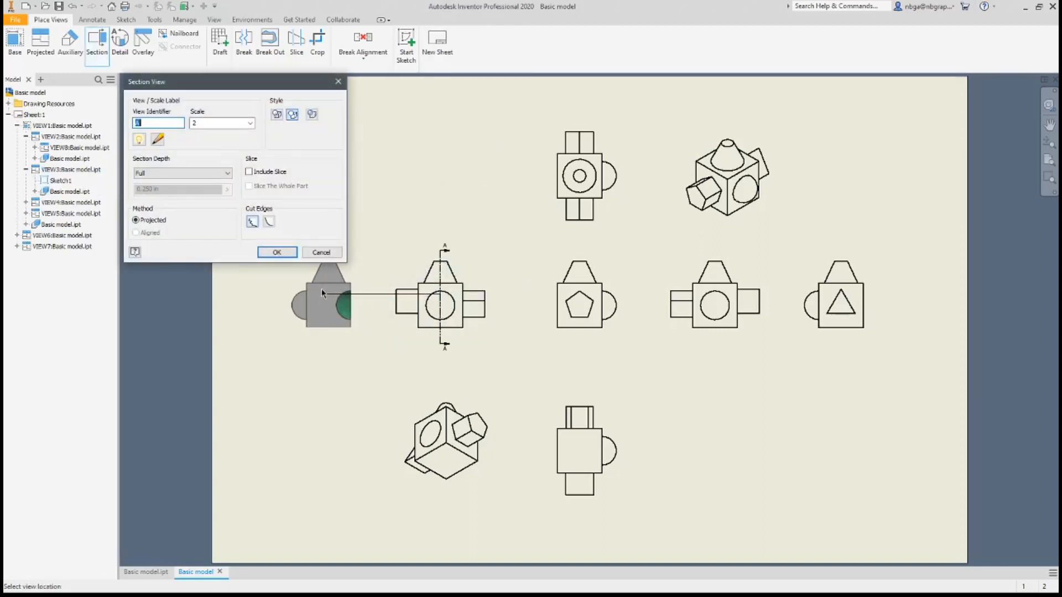
pyautogui.click(277, 252)
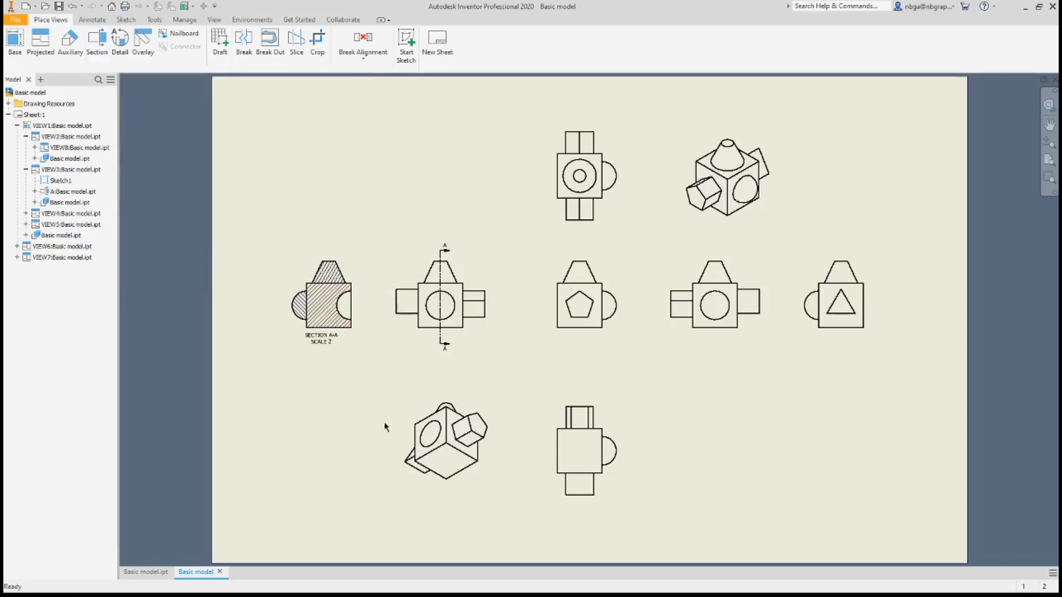
pyautogui.click(40, 44)
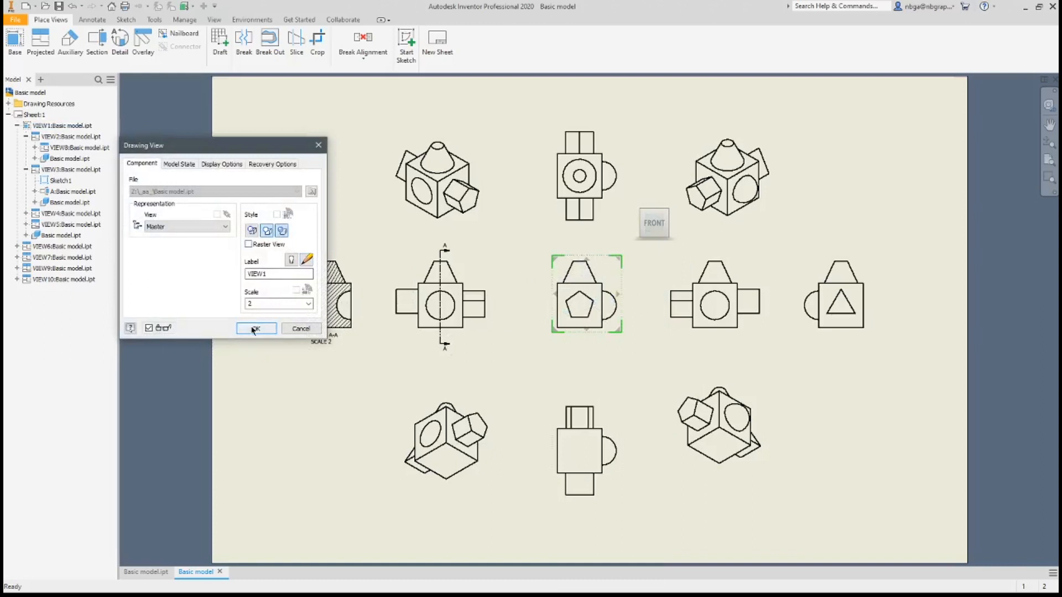
pyautogui.click(255, 329)
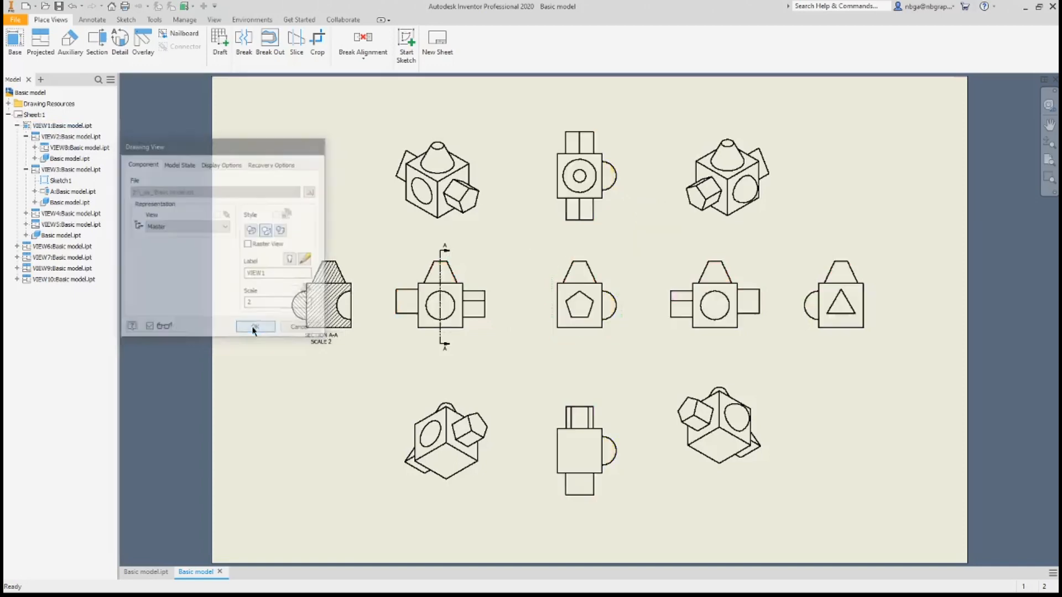
pyautogui.click(255, 328)
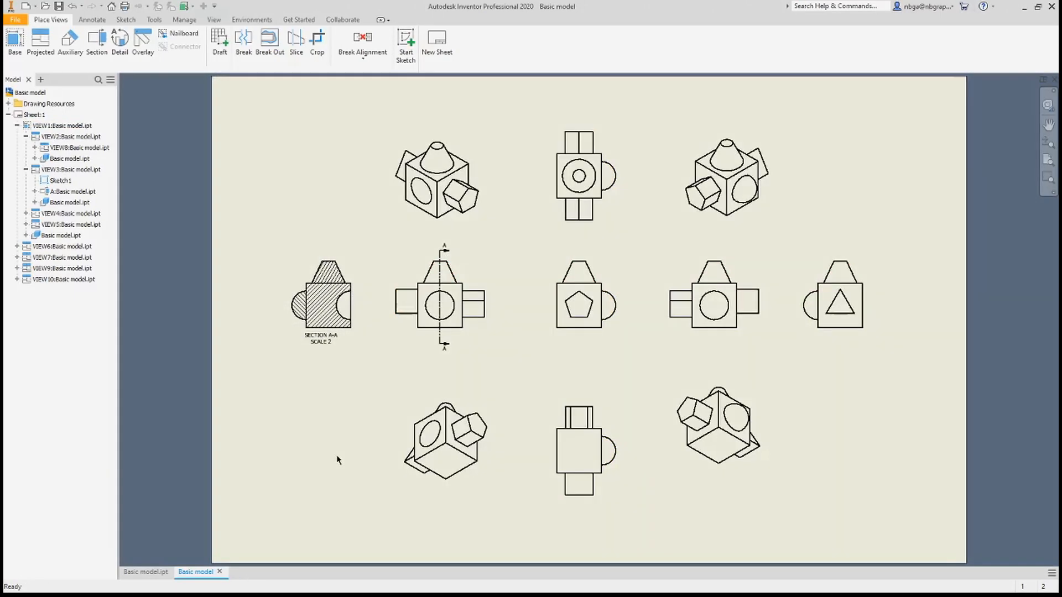